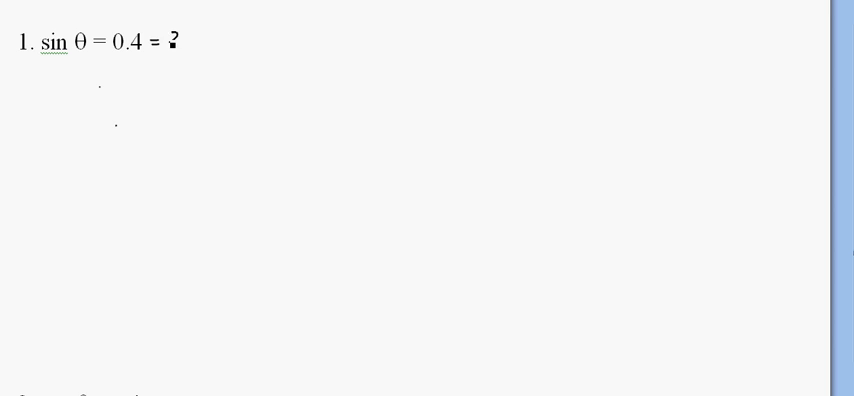
# Handwrite '= 2/5' after sin θ = 0.4 as its fraction form.
pyautogui.write('2/5')
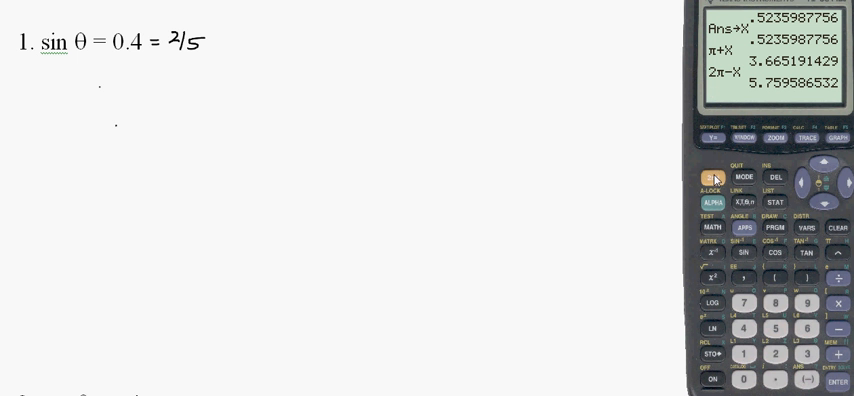
# Evaluate sin⁻¹(0.4) on the calculator and note θR = .4115168461 under Problem 1.
pyautogui.click(742, 255)
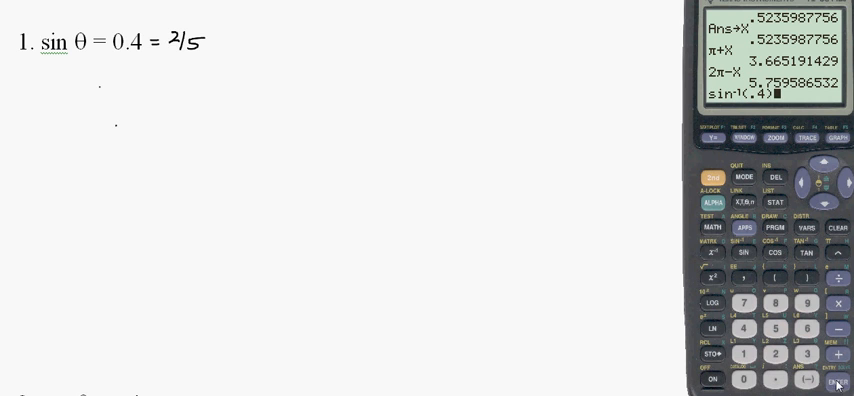
pyautogui.press('Enter')
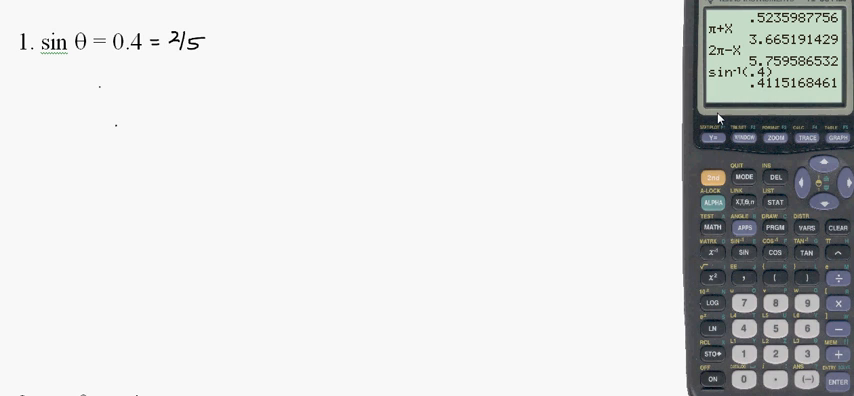
pyautogui.write('θ_R = .4115168461')
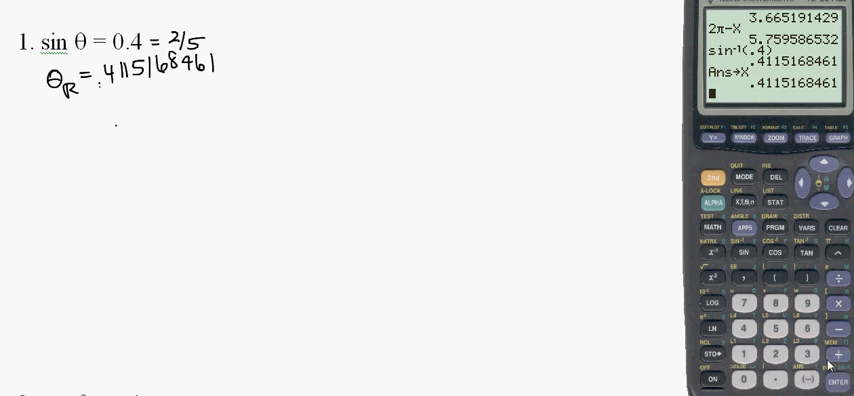
pyautogui.moveTo(329, 49)
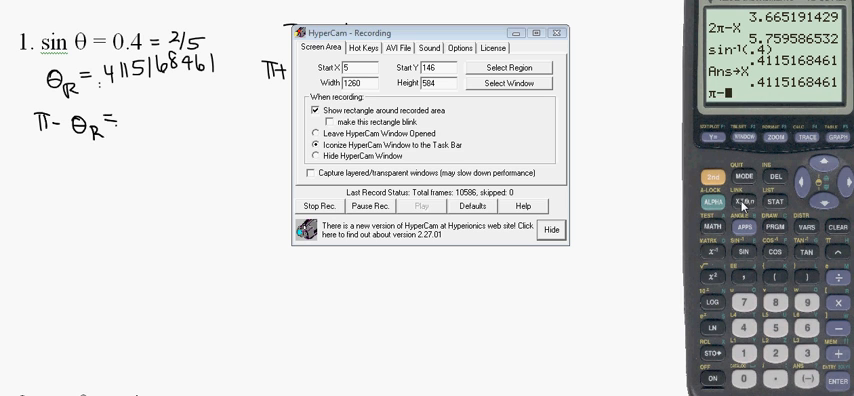
# Evaluate π − X on the calculator, giving 2.730075808.
pyautogui.press('Enter')
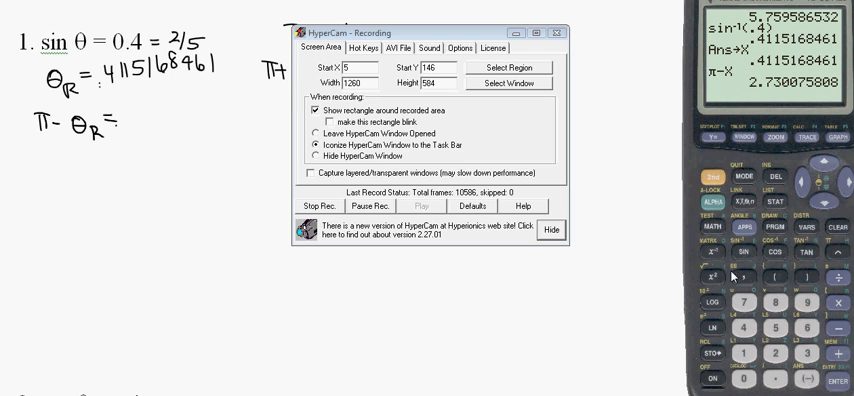
pyautogui.moveTo(169, 172)
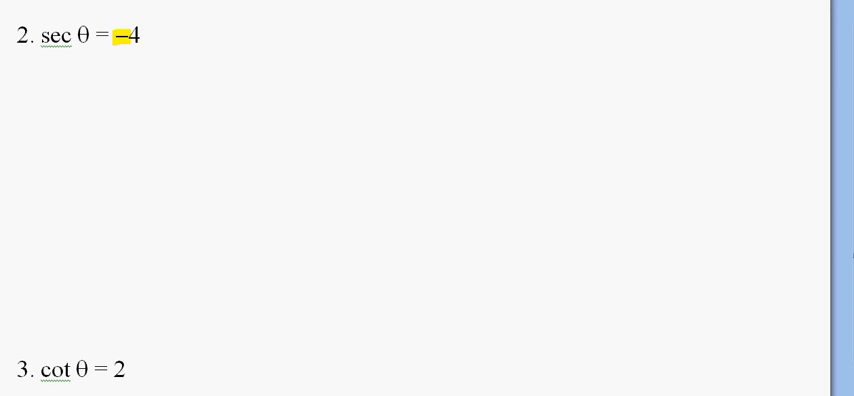
# Highlight 'sec' in Problem 2 and handwrite cos θ = −1/4 beneath it.
pyautogui.doubleClick(56, 36)
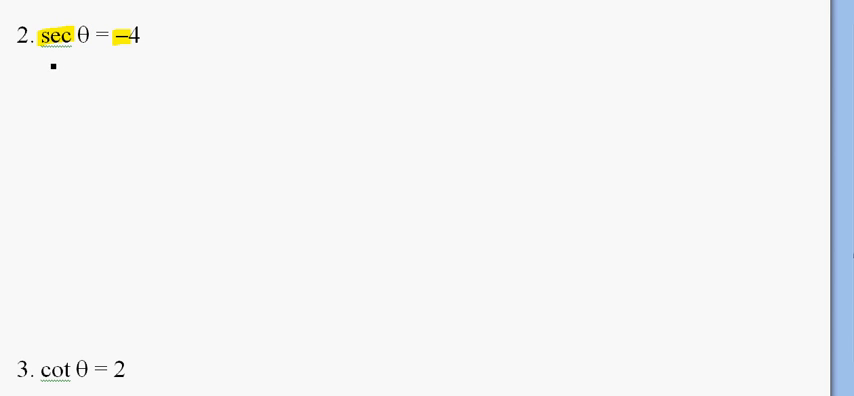
pyautogui.write('cosθ')
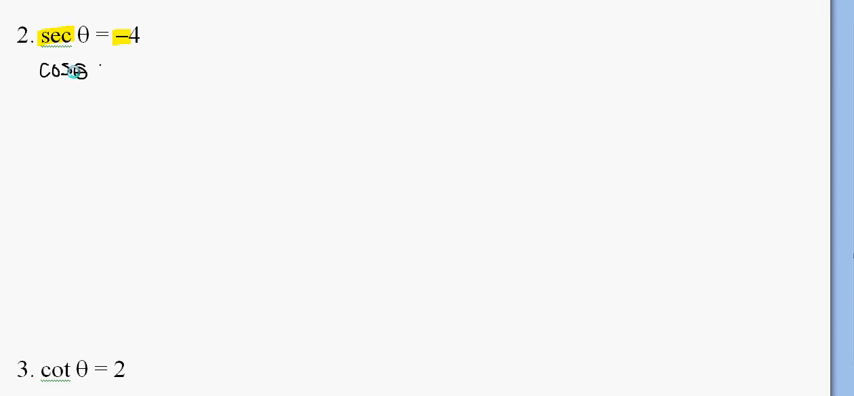
pyautogui.write('= -1')
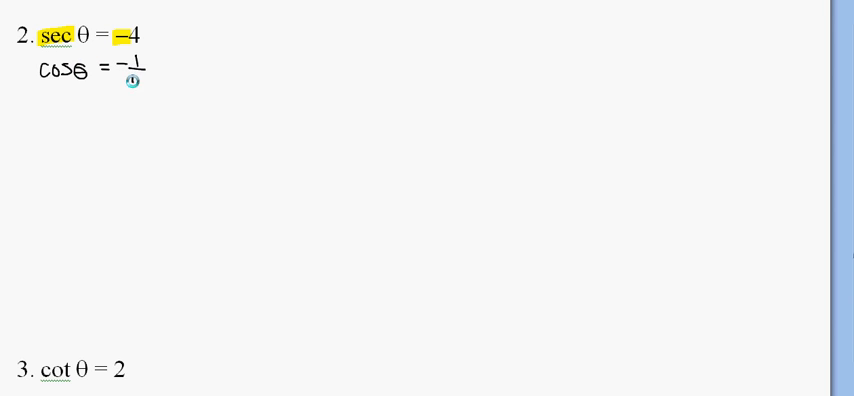
pyautogui.write('4')
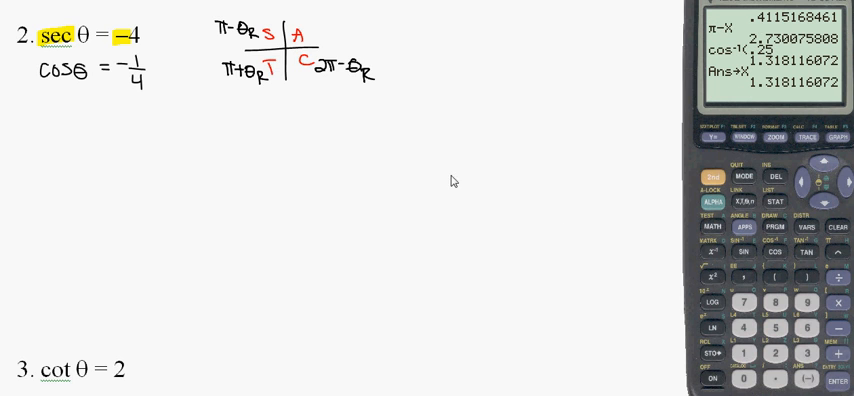
pyautogui.write('θR = 1.318116072')
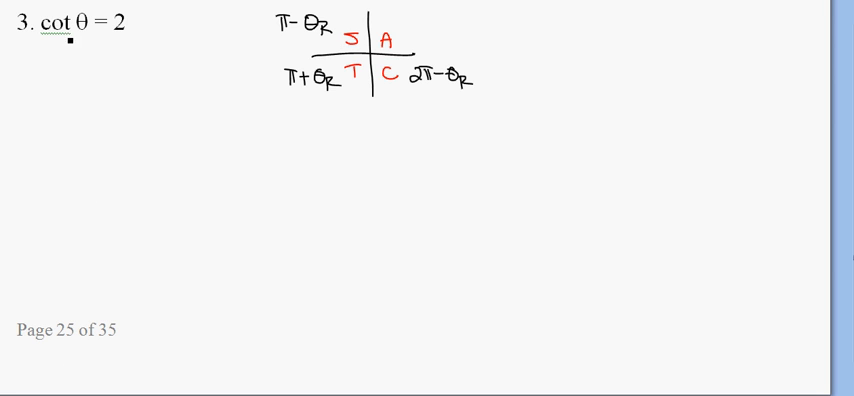
# Handwrite 'tan θ = 1/2' beneath cot θ = 2 in Problem 3.
pyautogui.write('tan')
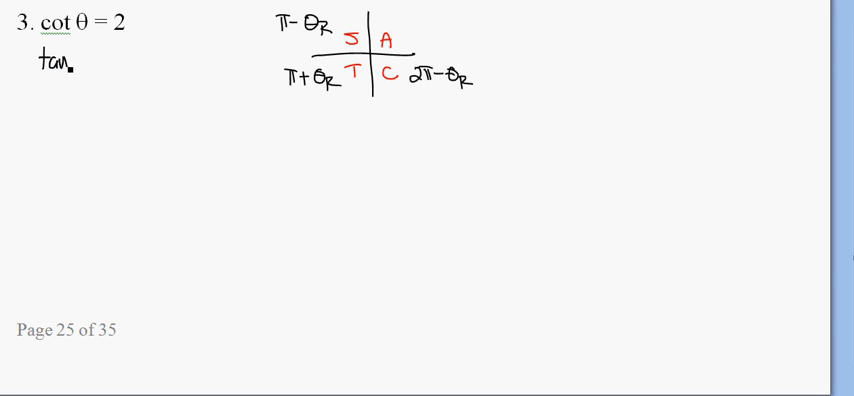
pyautogui.write('θ =')
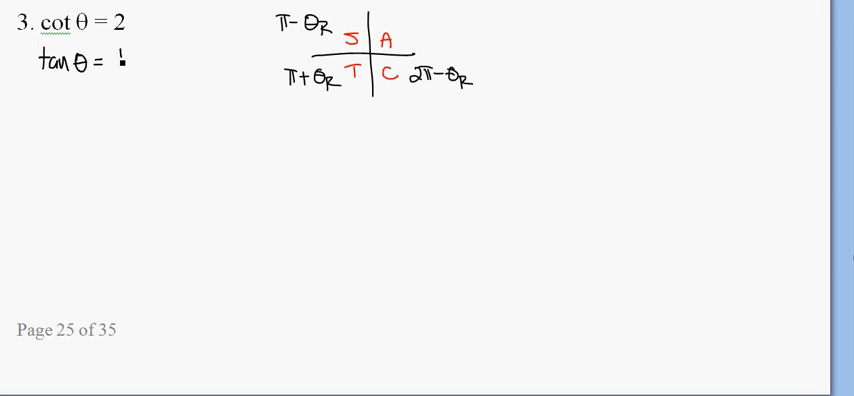
pyautogui.write('1/2')
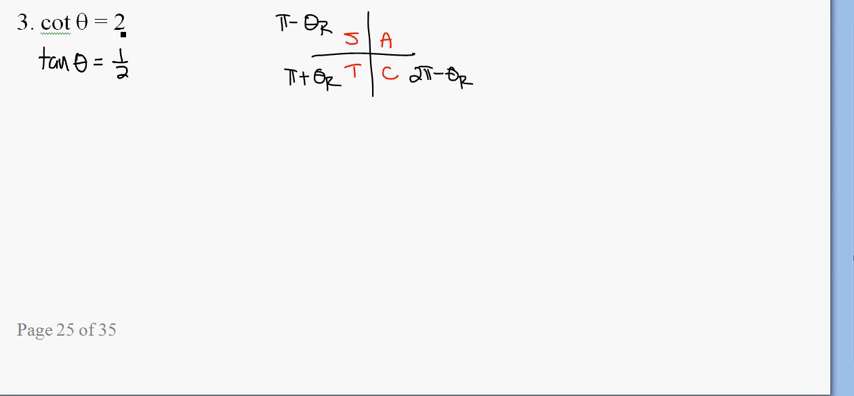